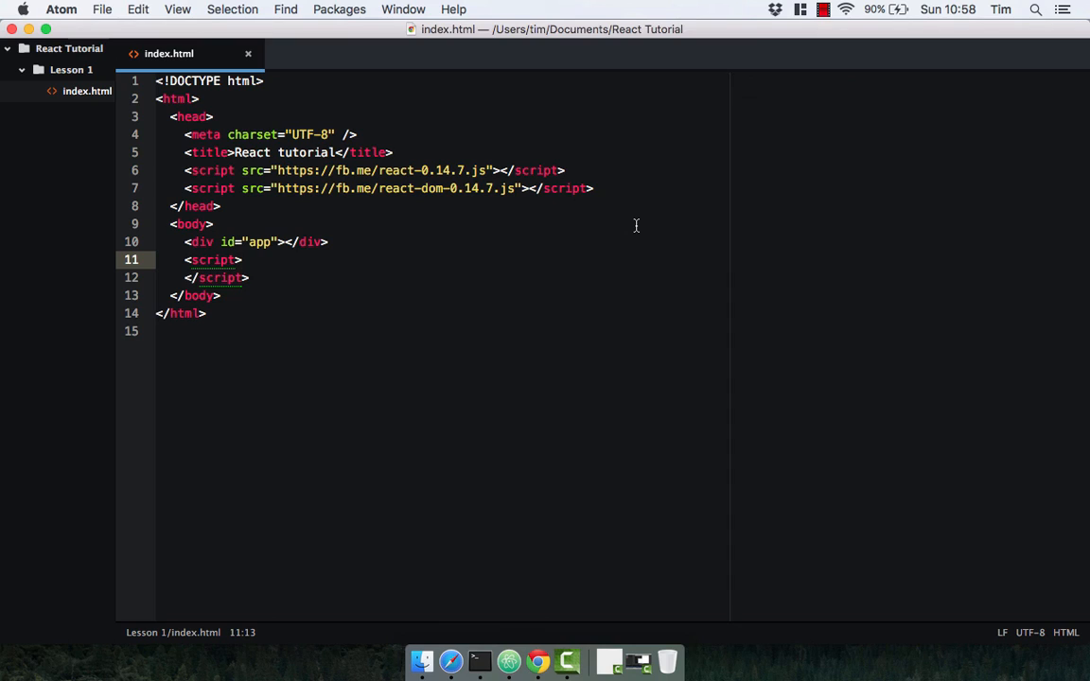
Place the cursor in the script block and type an empty ReactDOM.render() call on a new line.
{"action": "left_click", "coordinate": [243, 259]}
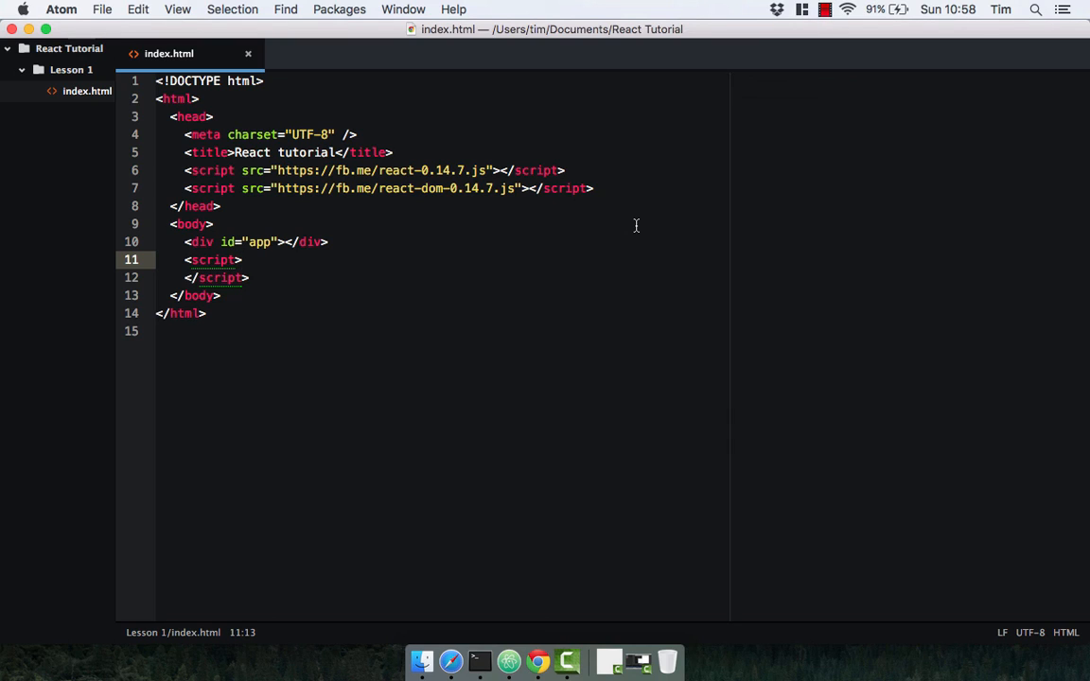
{"action": "left_click", "coordinate": [242, 259]}
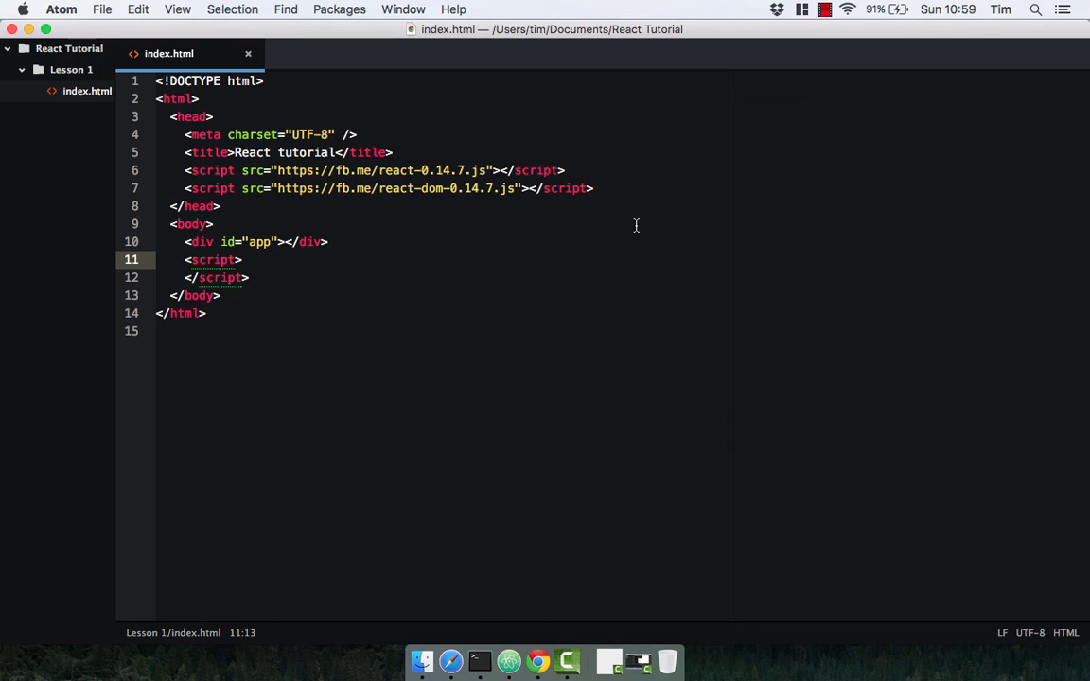
{"action": "left_click", "coordinate": [242, 259]}
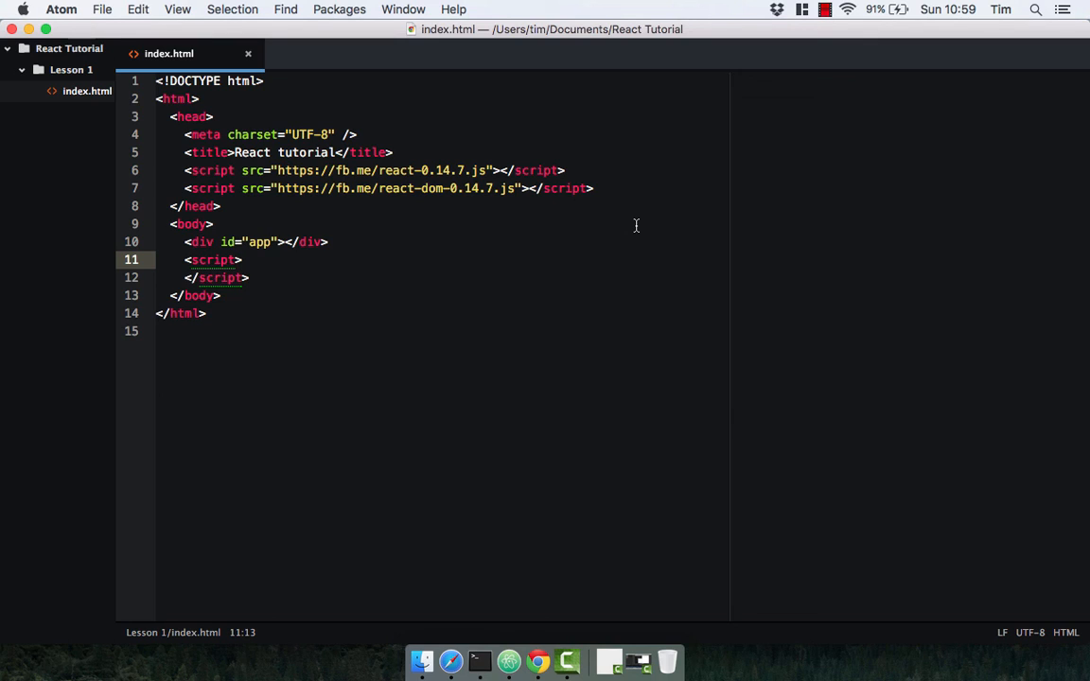
{"action": "left_click", "coordinate": [242, 259]}
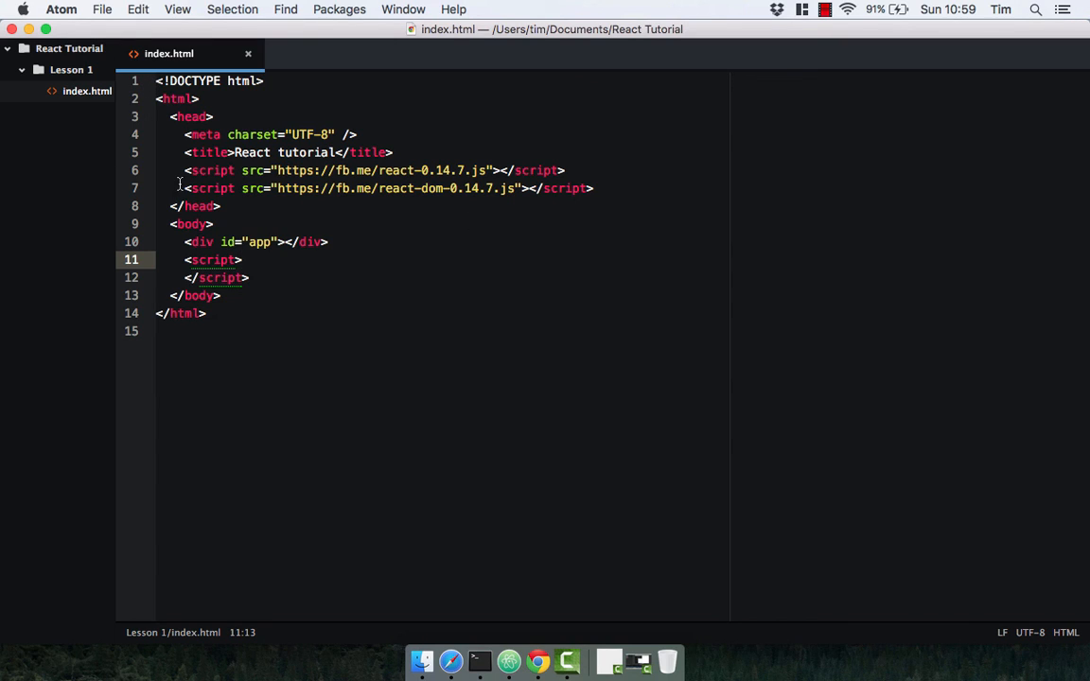
{"action": "mouse_move", "coordinate": [433, 173]}
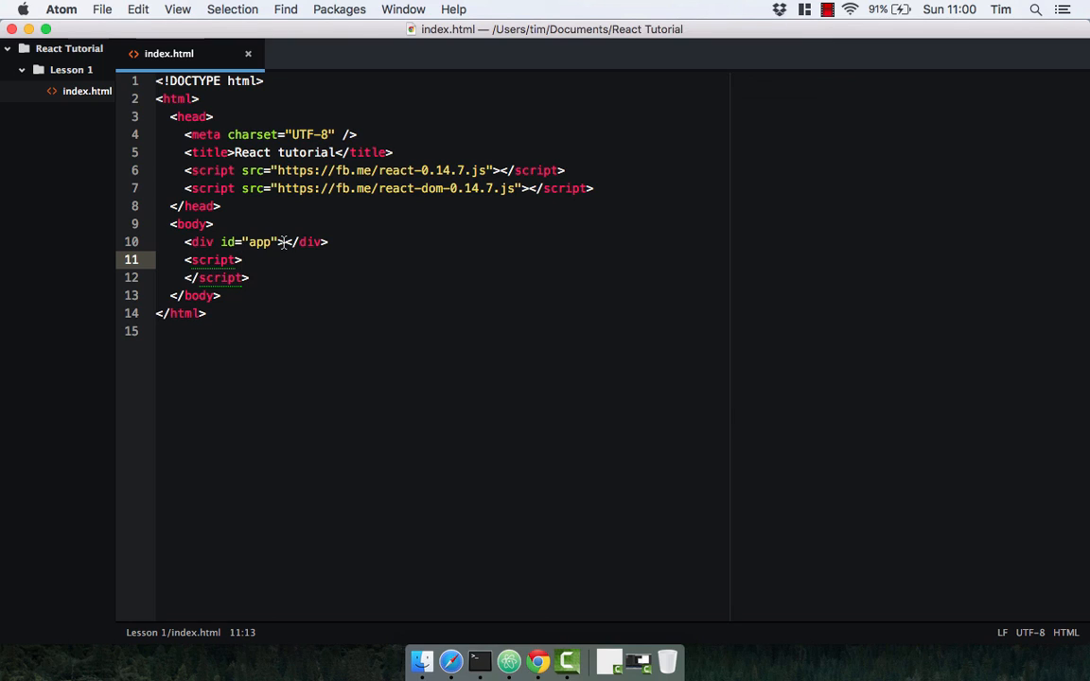
{"action": "key", "text": "enter"}
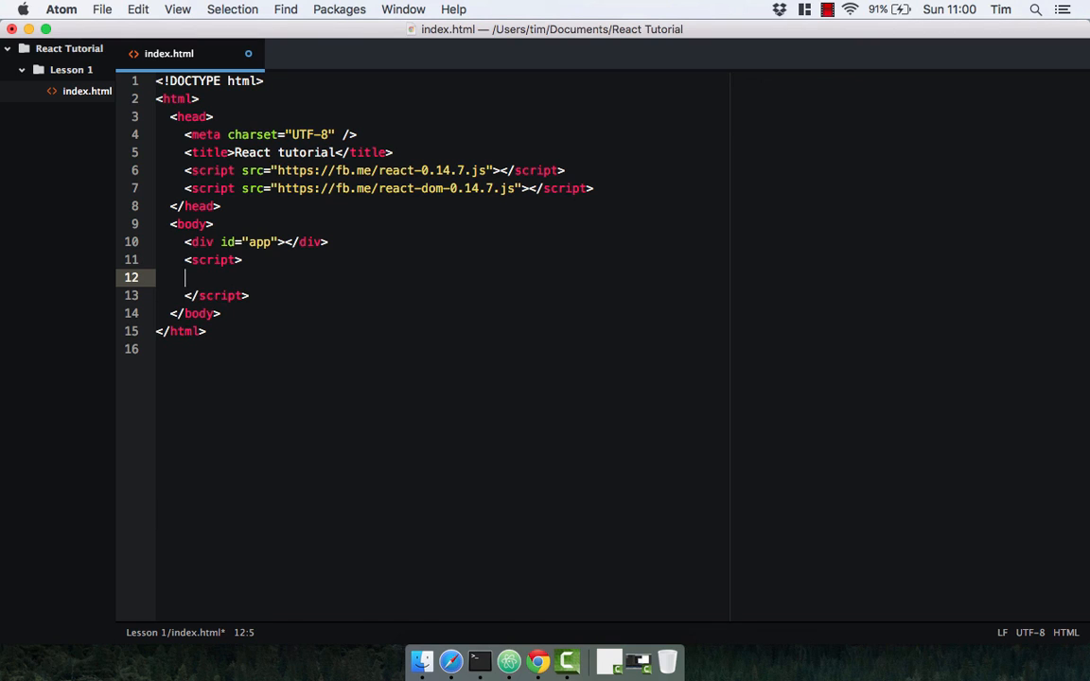
{"action": "type", "text": "React"}
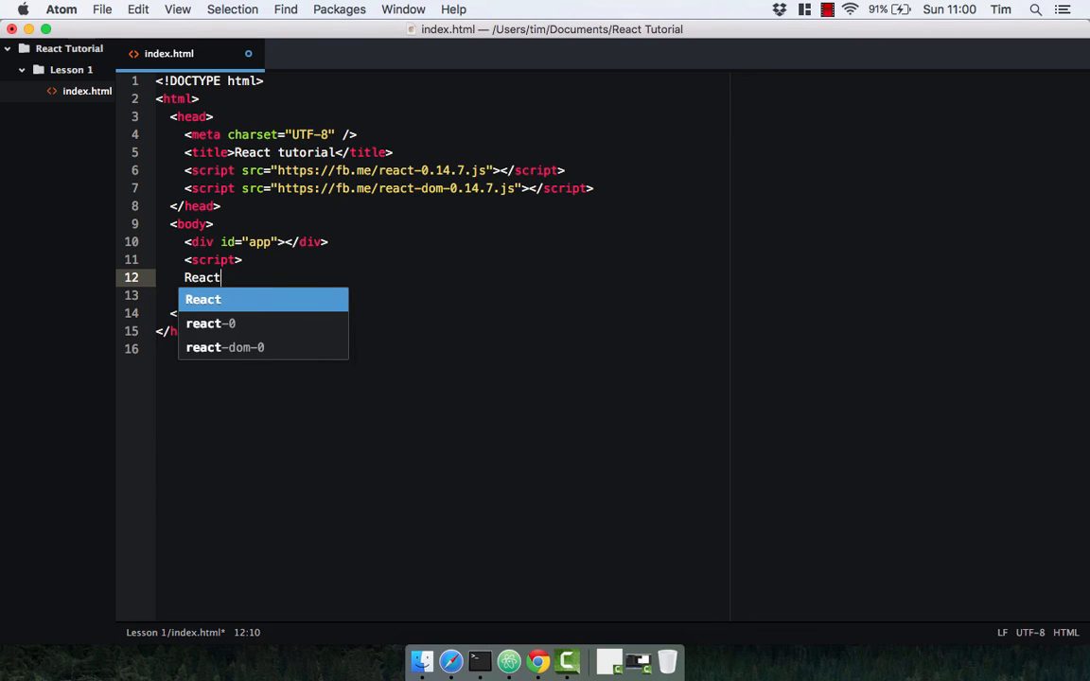
{"action": "type", "text": "DOM"}
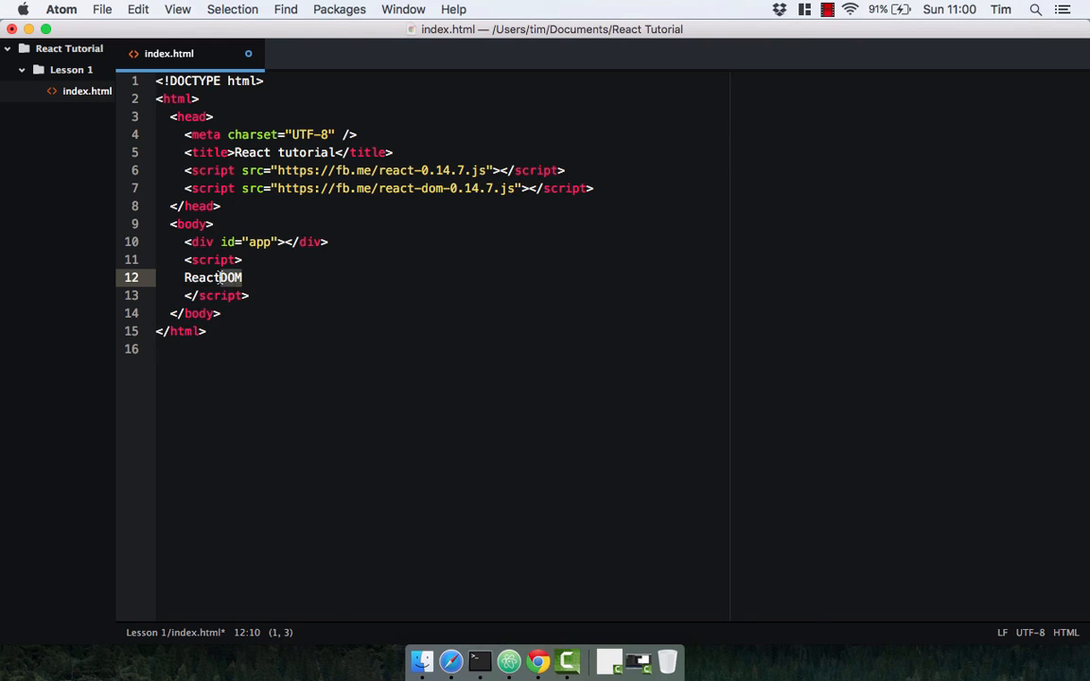
{"action": "type", "text": ".render"}
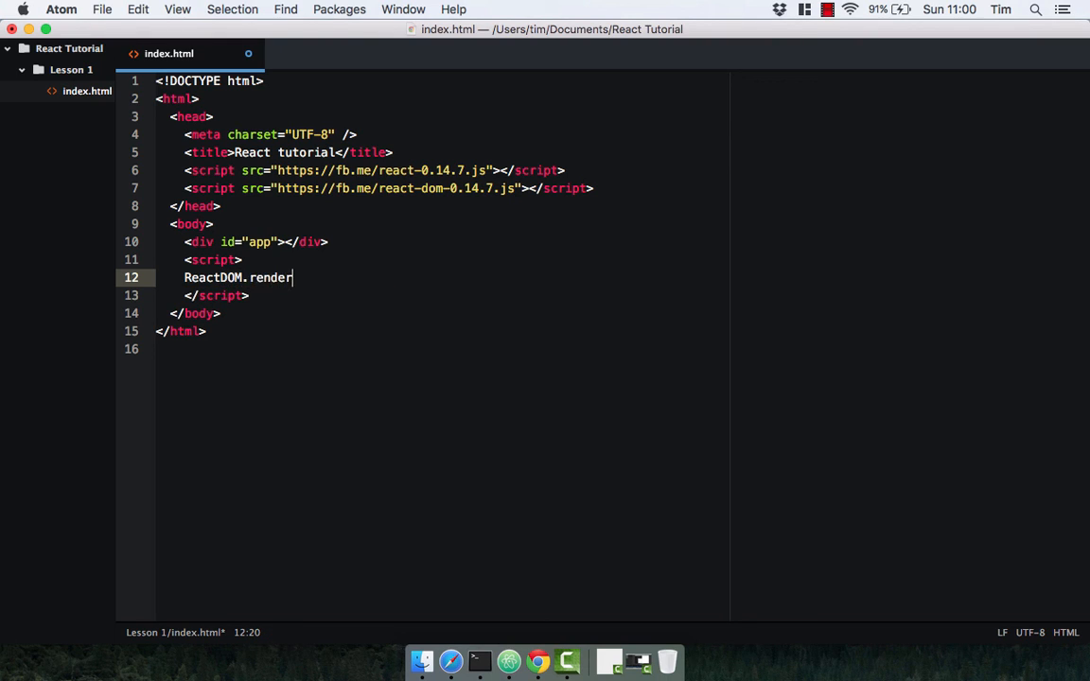
{"action": "type", "text": "()"}
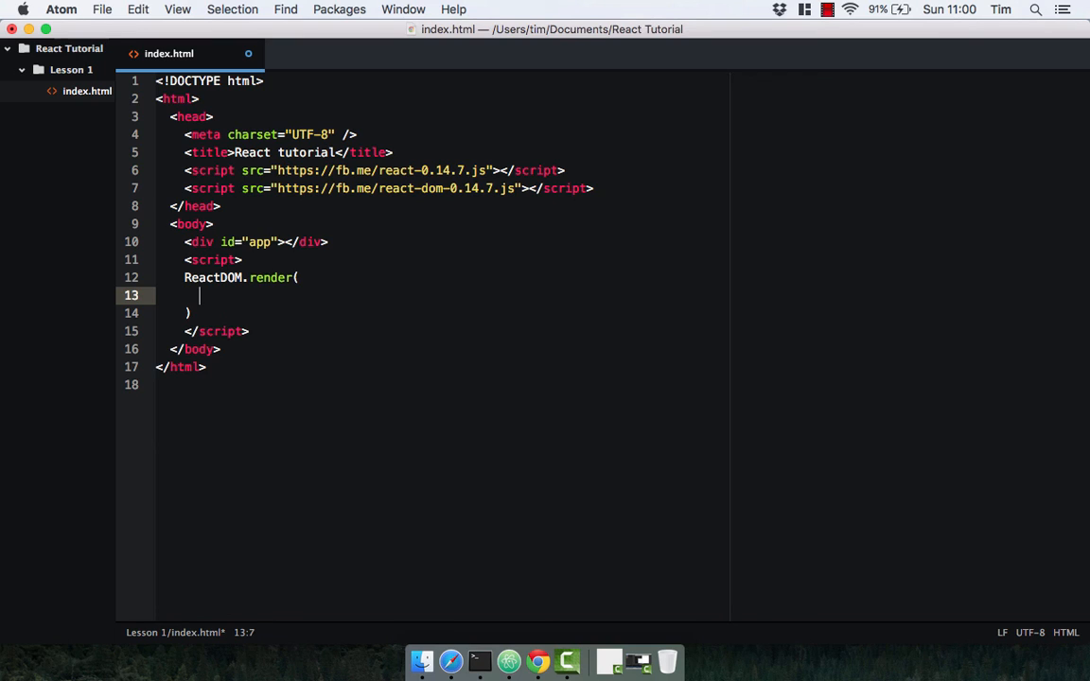
Type React.createElement( inside render with 'h1' as its first argument.
{"action": "type", "text": "React."}
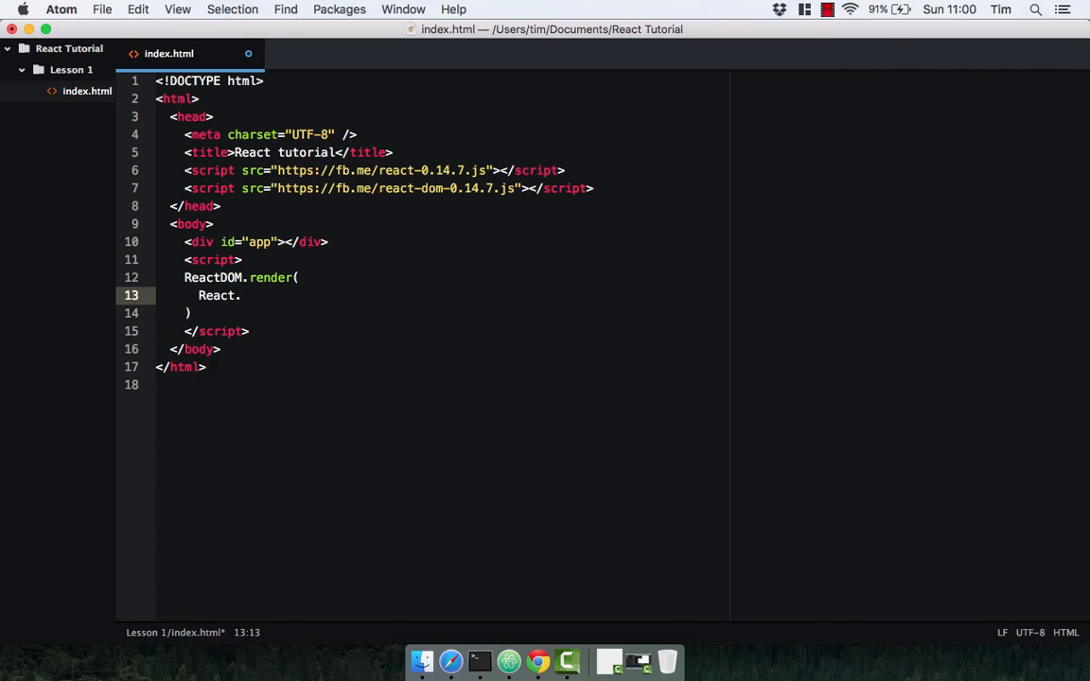
{"action": "type", "text": "createEleme"}
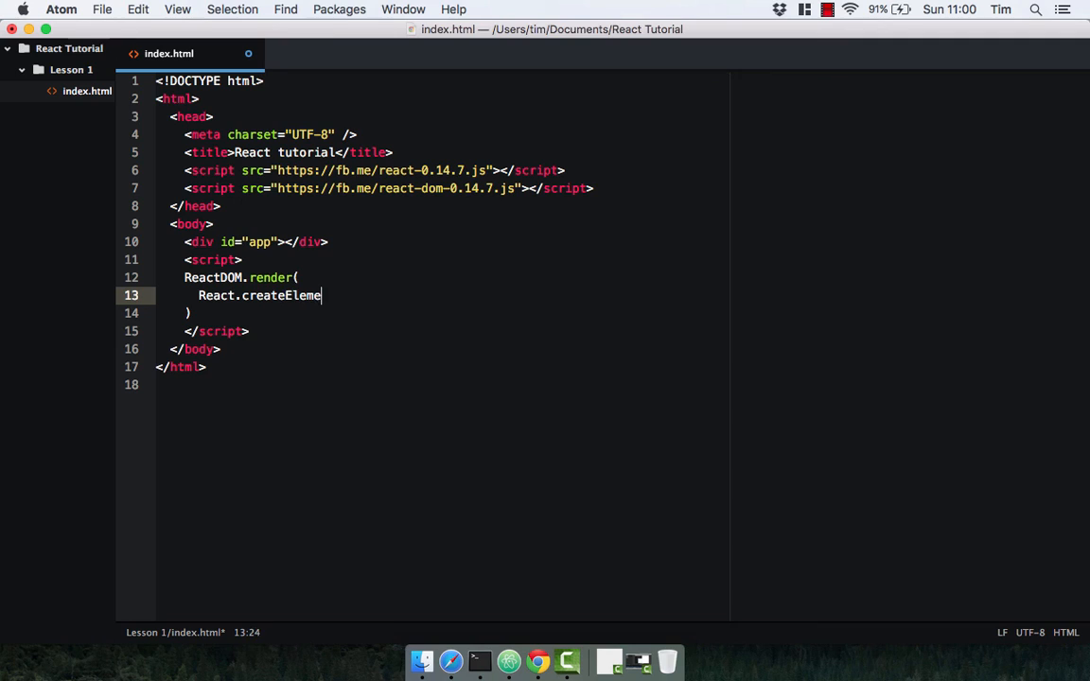
{"action": "type", "text": "nt("}
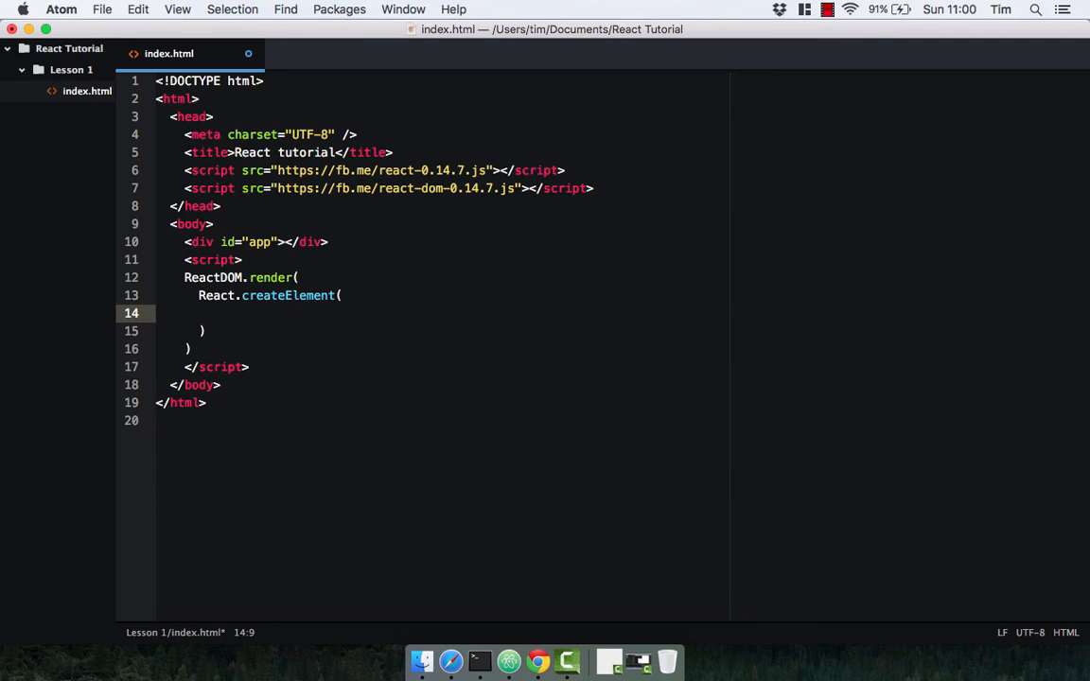
{"action": "type", "text": "'h'"}
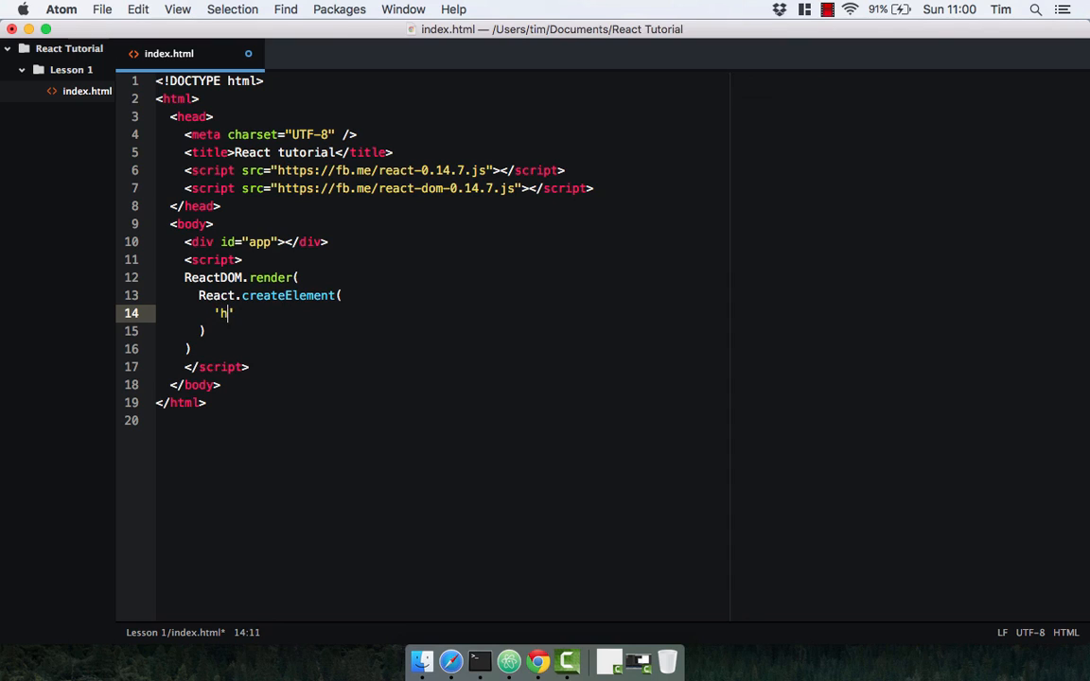
{"action": "type", "text": "1"}
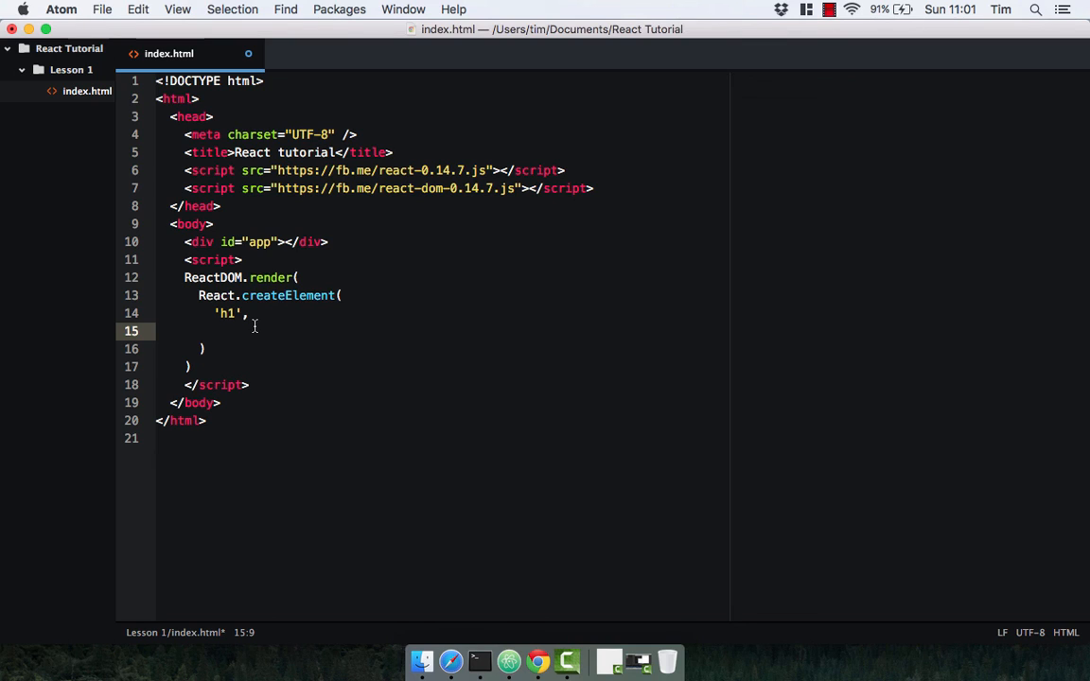
Give createElement null props and 'Hello World!' as the heading text.
{"action": "type", "text": "nu"}
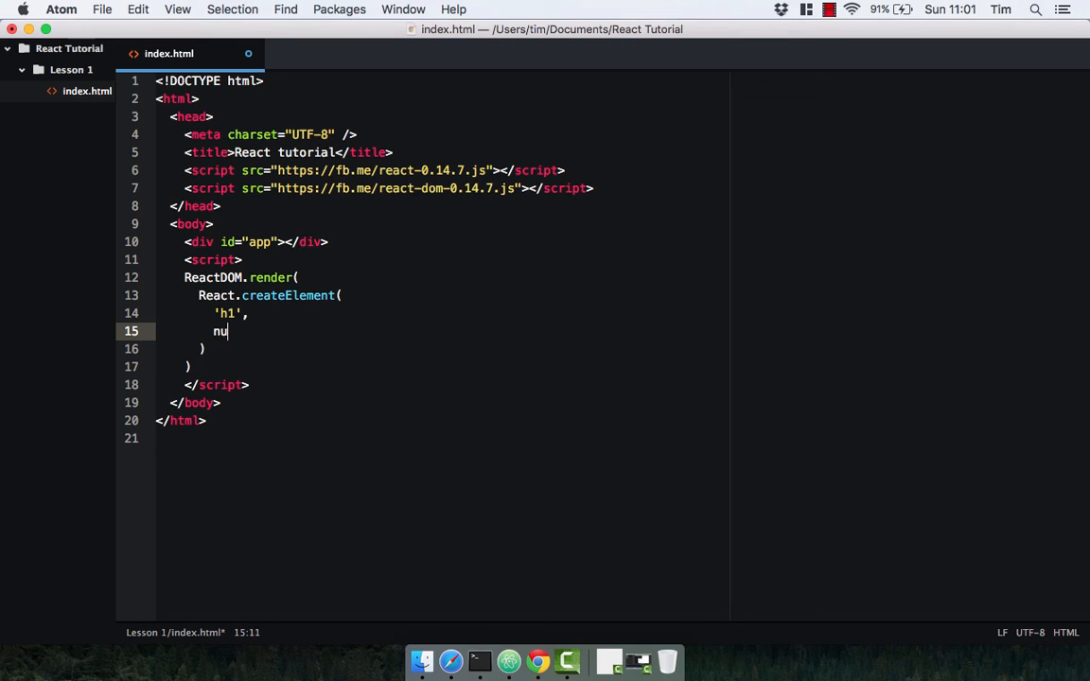
{"action": "type", "text": "ll,"}
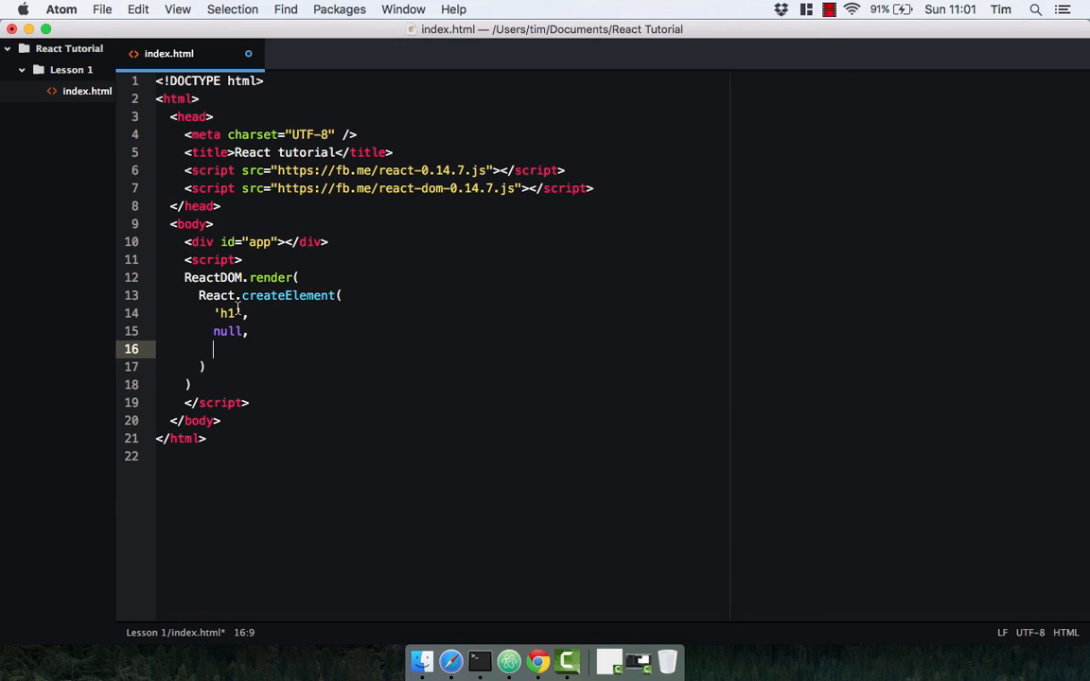
{"action": "type", "text": "'"}
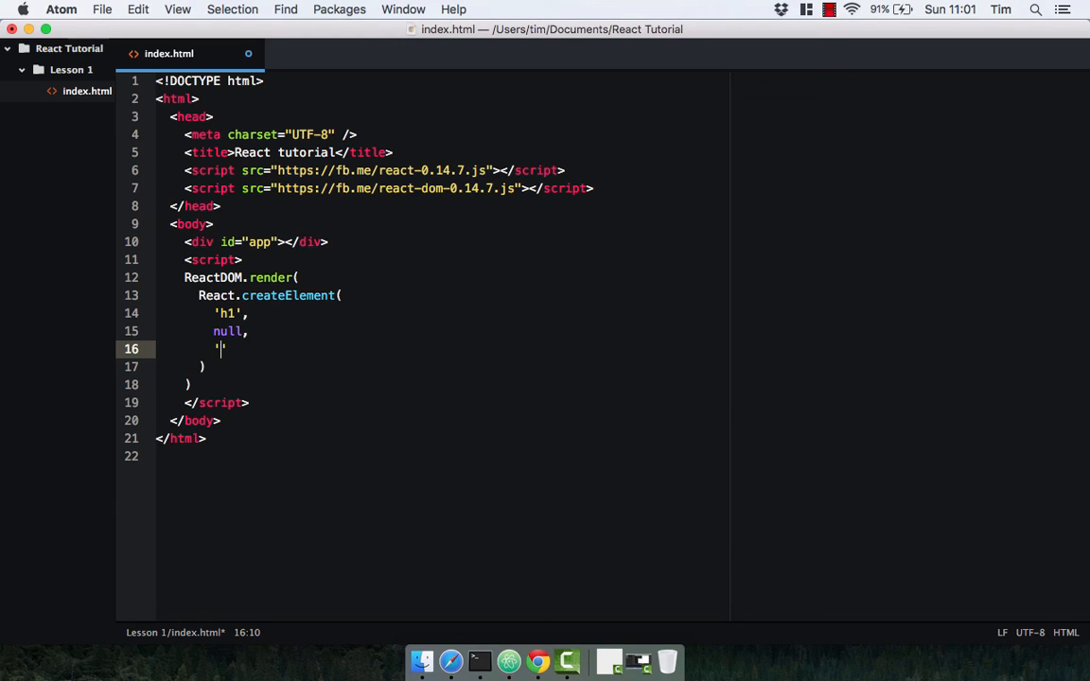
{"action": "type", "text": "Hello"}
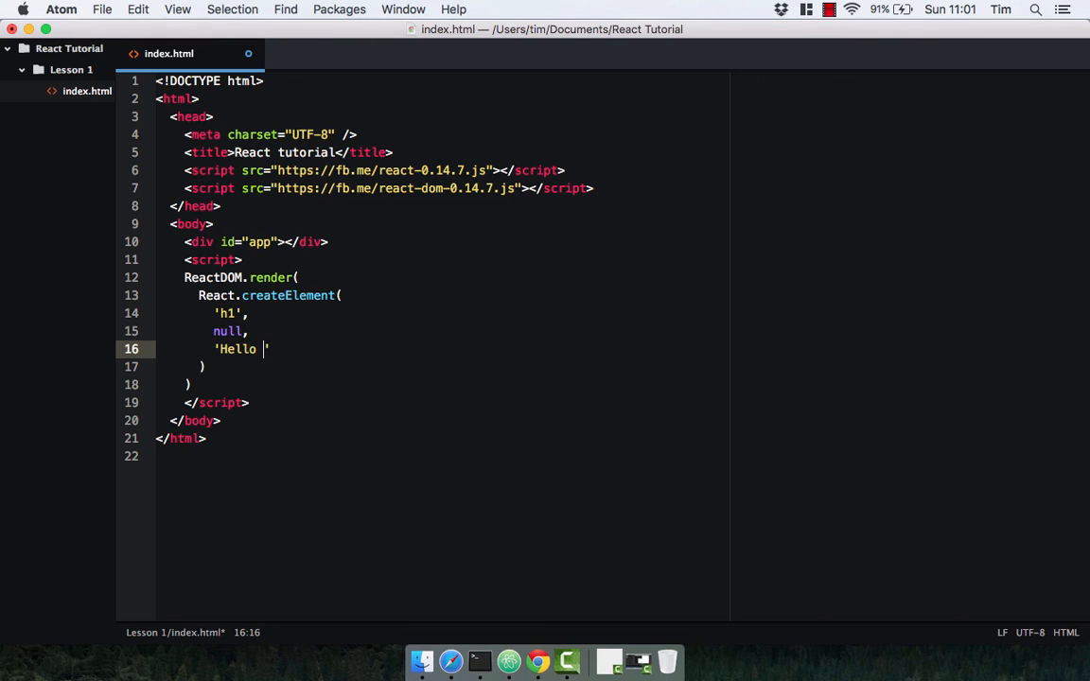
{"action": "type", "text": "World!"}
{"action": "left_click", "coordinate": [442, 366]}
{"action": "type", "text": ","}
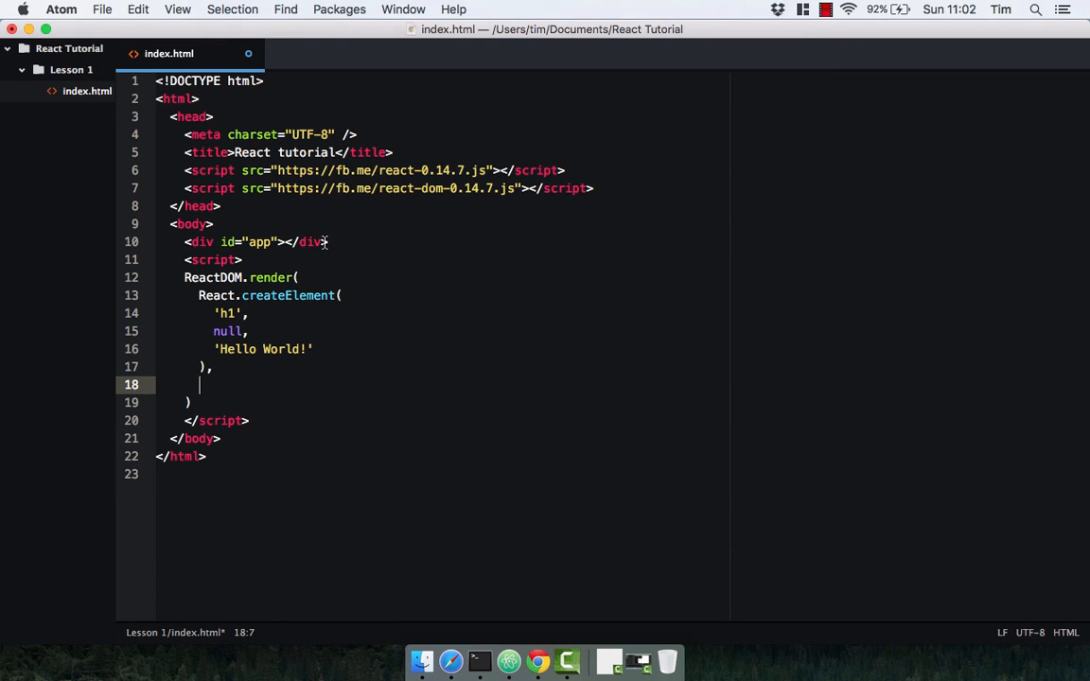
Pass document.getElementById('app') as the render target and end the statement with a semicolon.
{"action": "type", "text": "documen"}
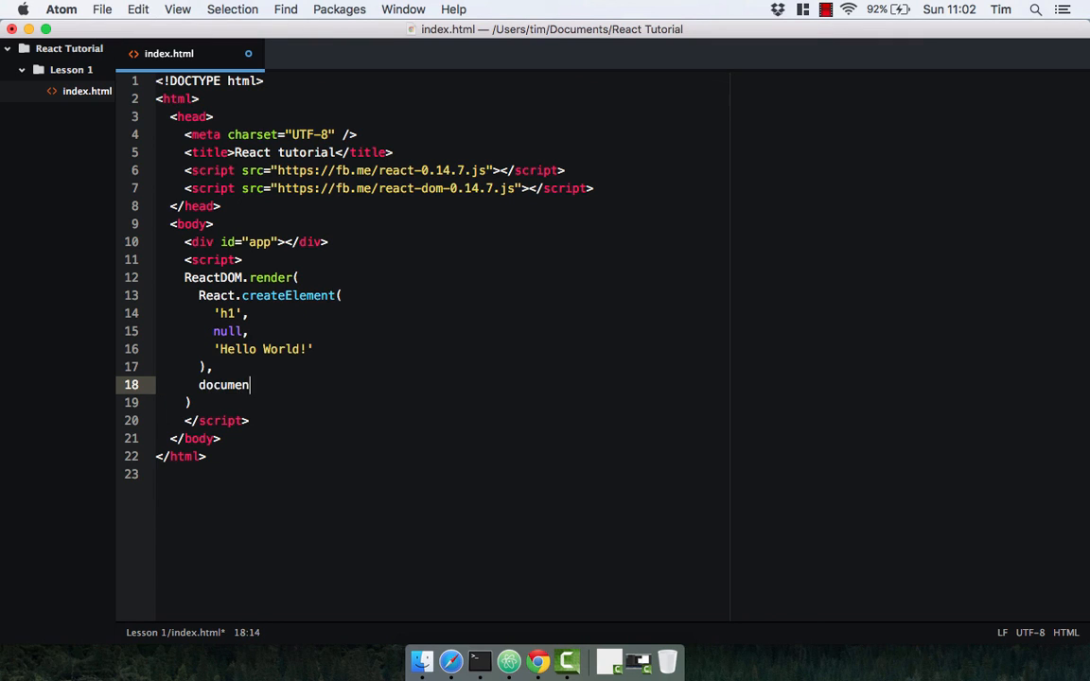
{"action": "type", "text": "t.getElem"}
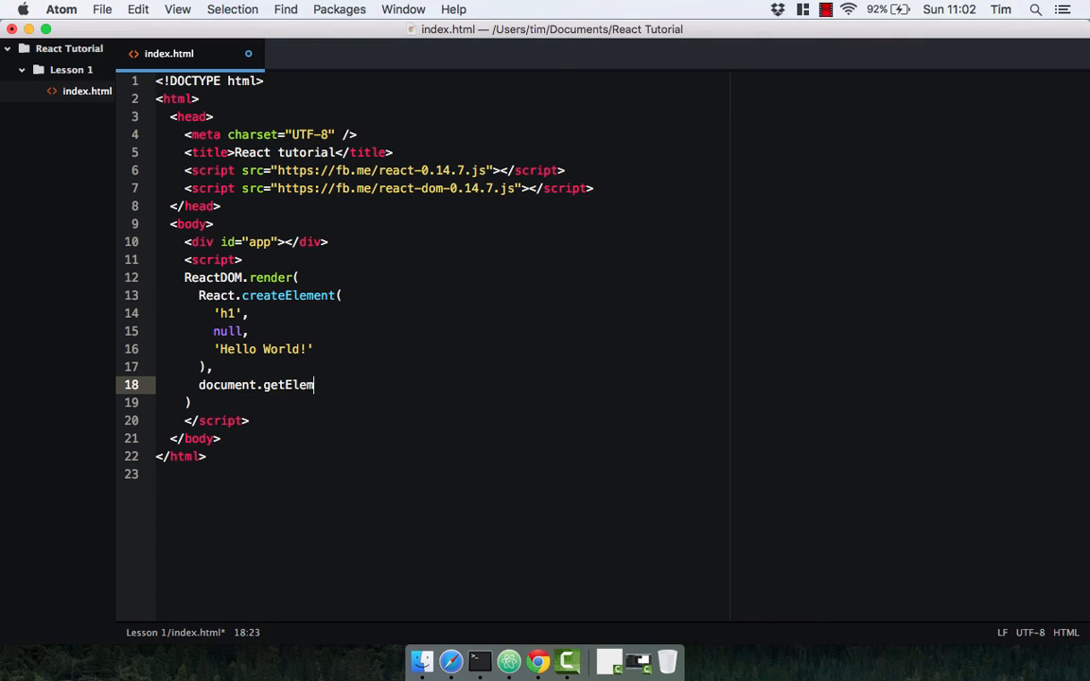
{"action": "type", "text": "entById"}
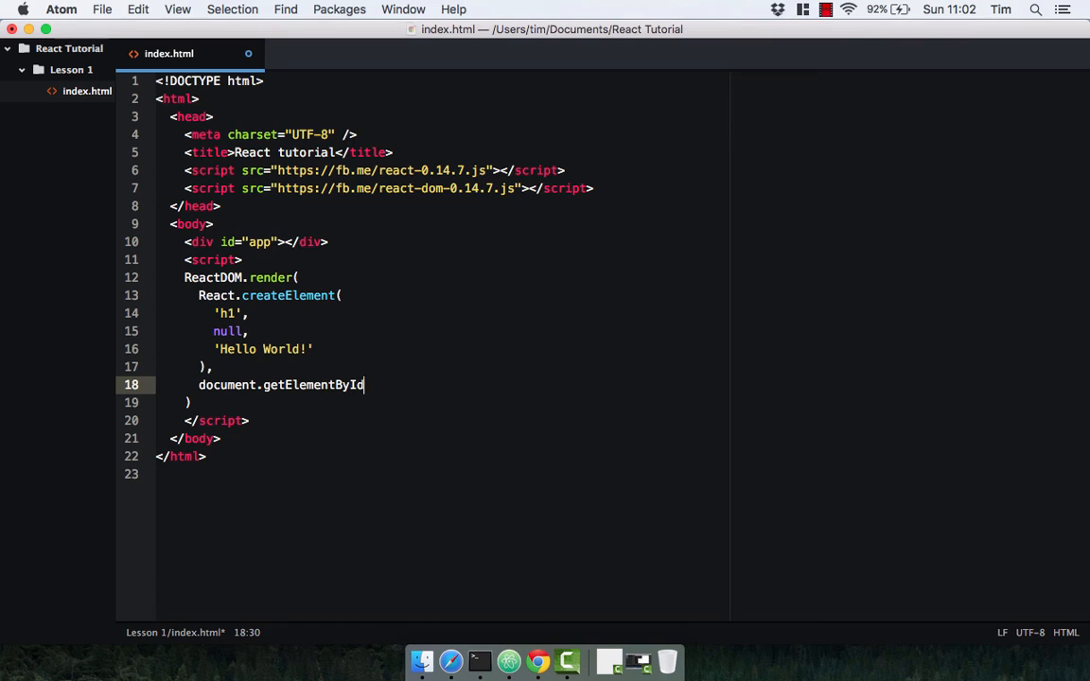
{"action": "type", "text": "()"}
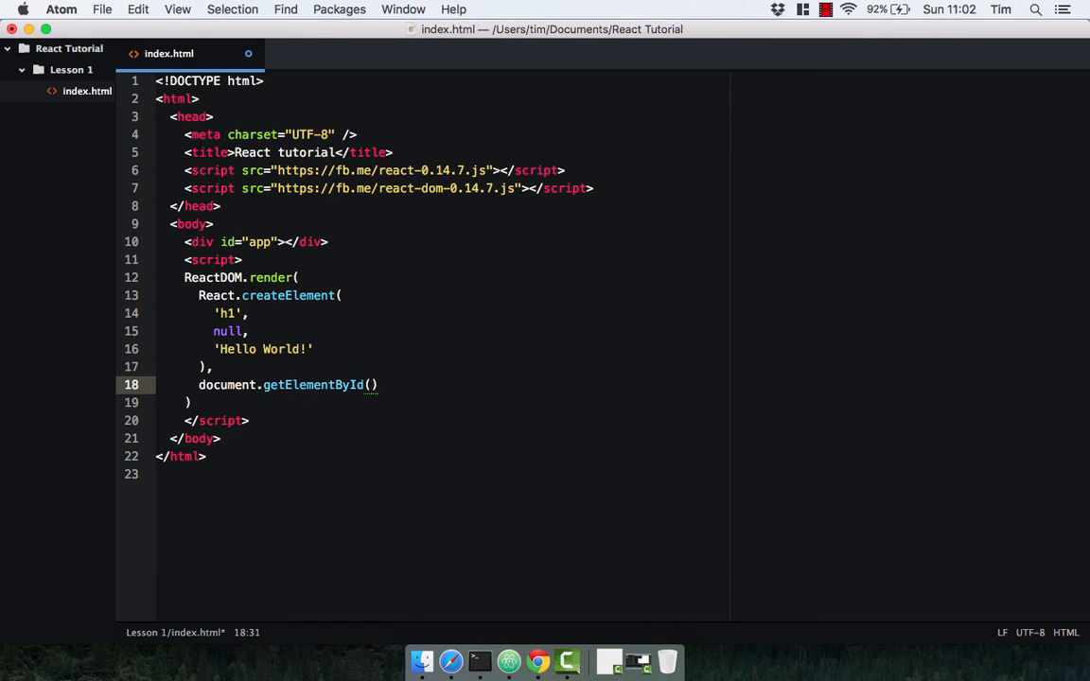
{"action": "type", "text": "'app'"}
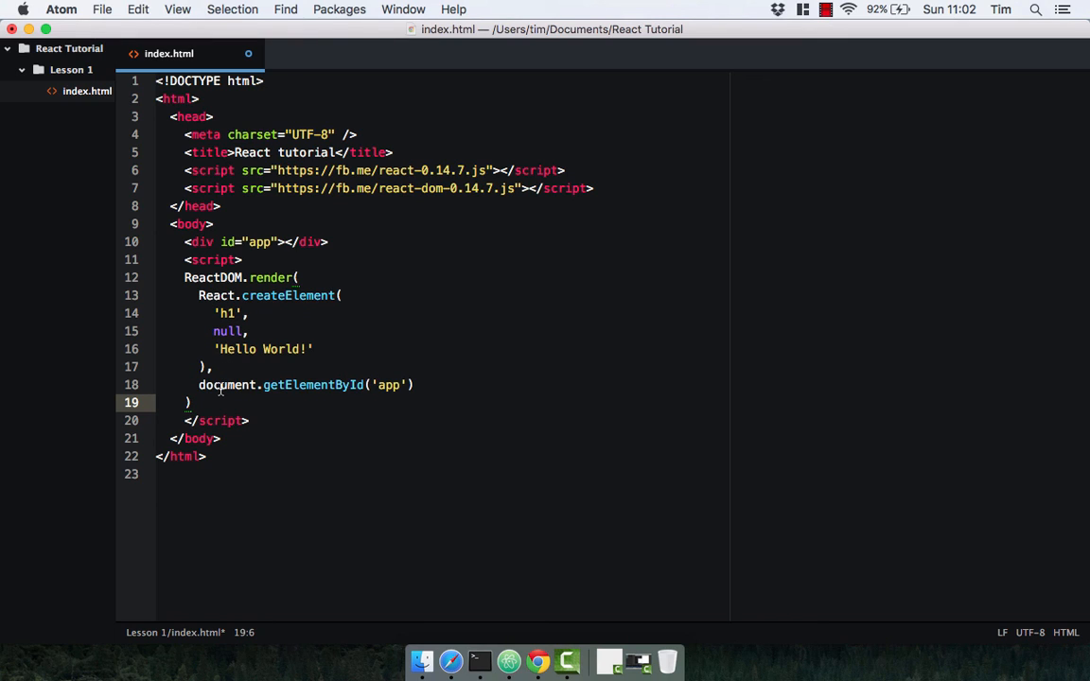
{"action": "type", "text": ";"}
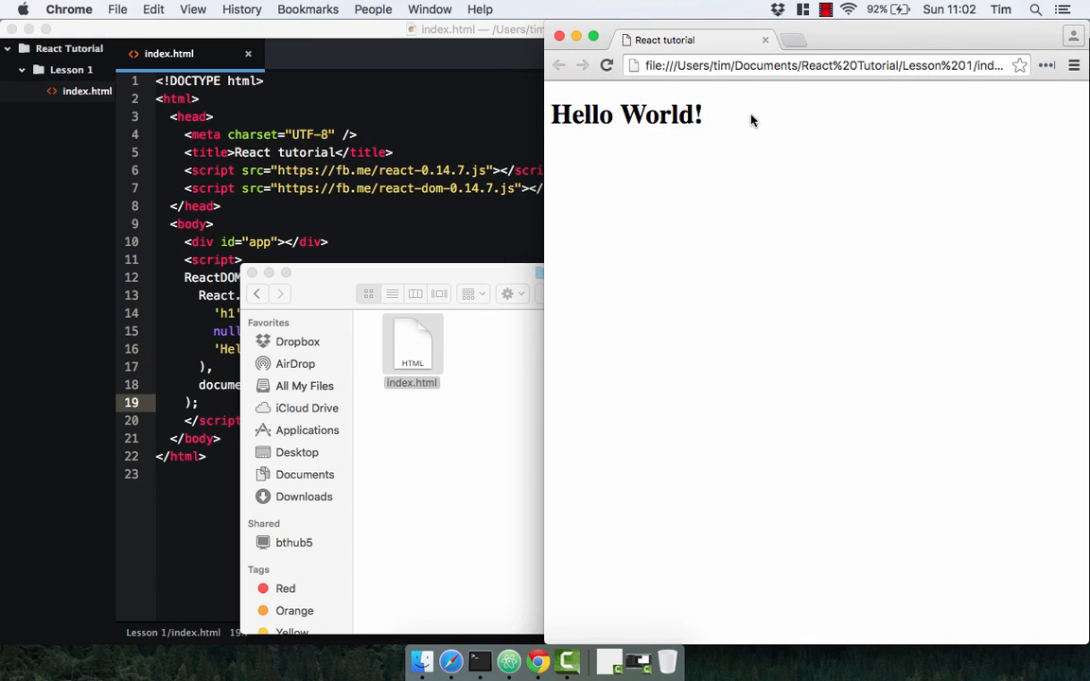
{"action": "mouse_move", "coordinate": [397, 202]}
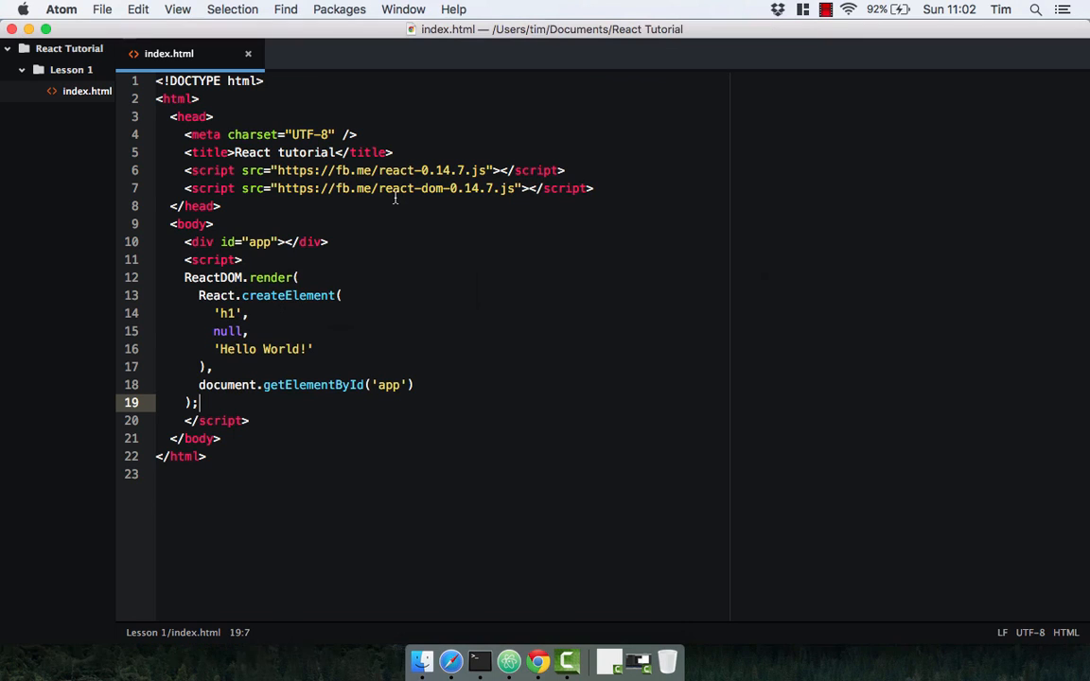
{"action": "mouse_move", "coordinate": [405, 215]}
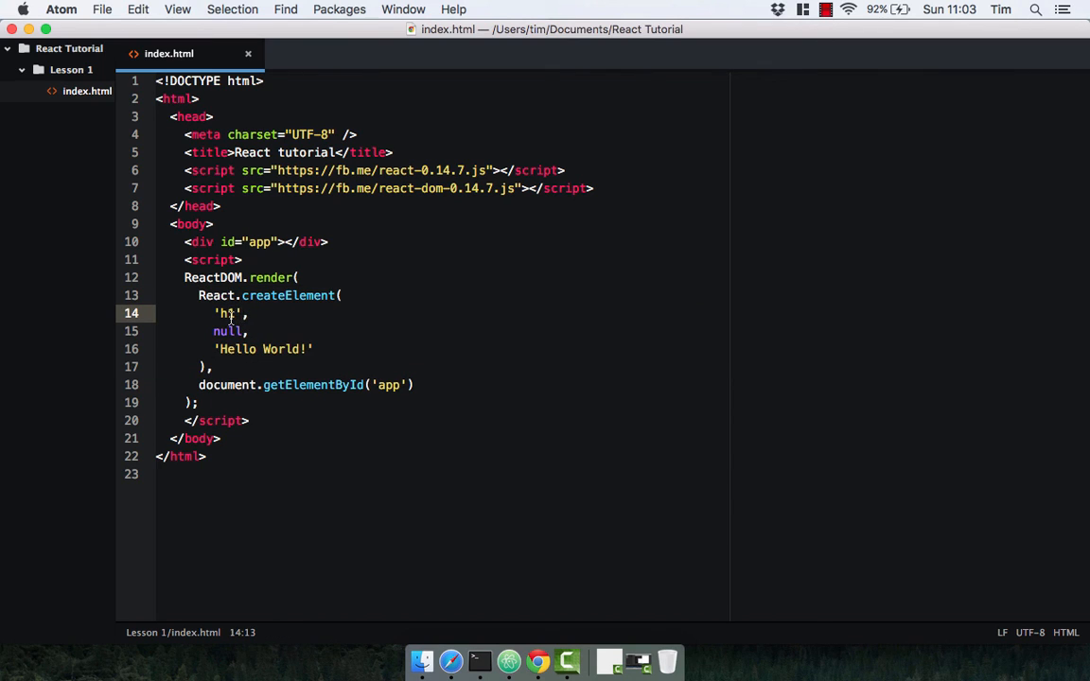
Highlight 'h1' and the getElementById target, then view the Hello World! page in Chrome.
{"action": "double_click", "coordinate": [227, 331]}
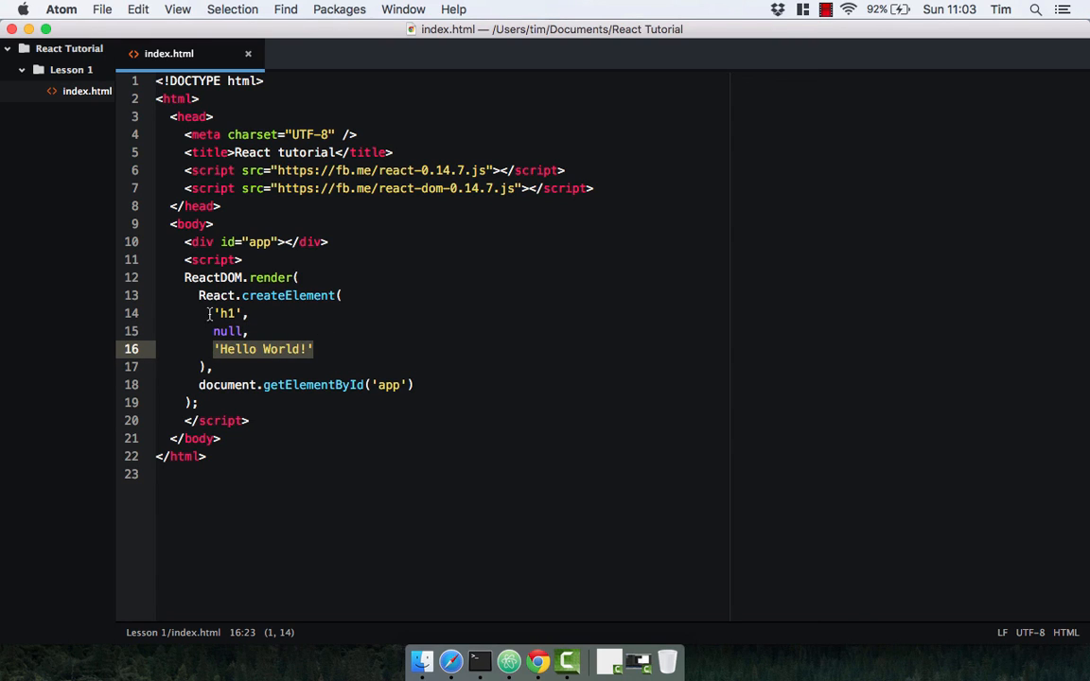
{"action": "left_click", "coordinate": [197, 384]}
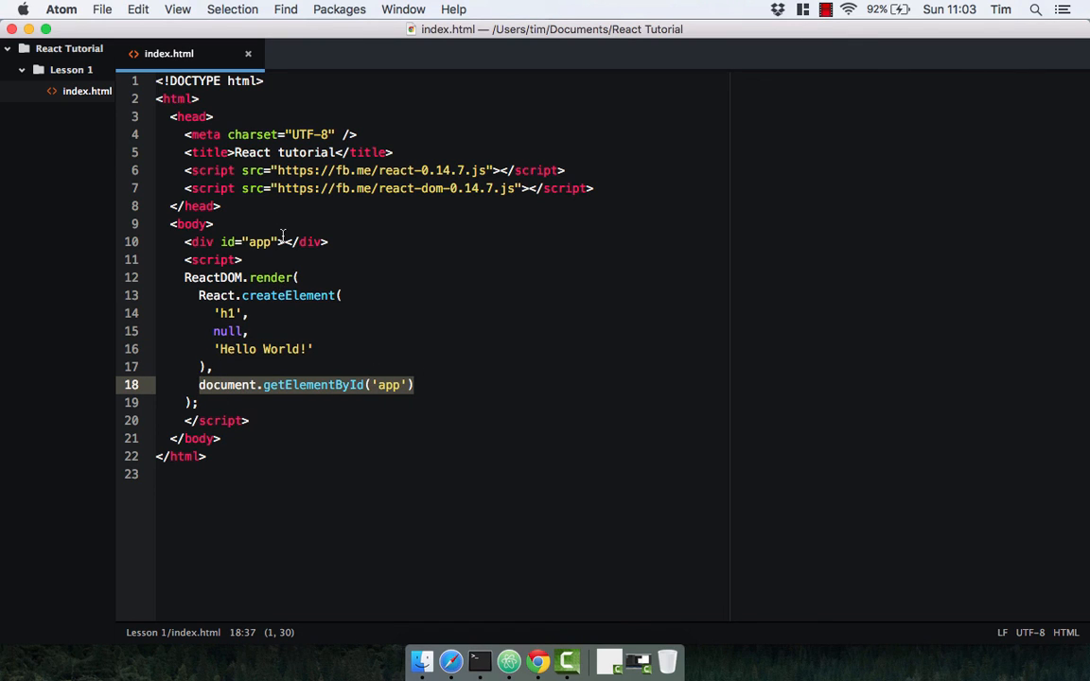
{"action": "mouse_move", "coordinate": [419, 290]}
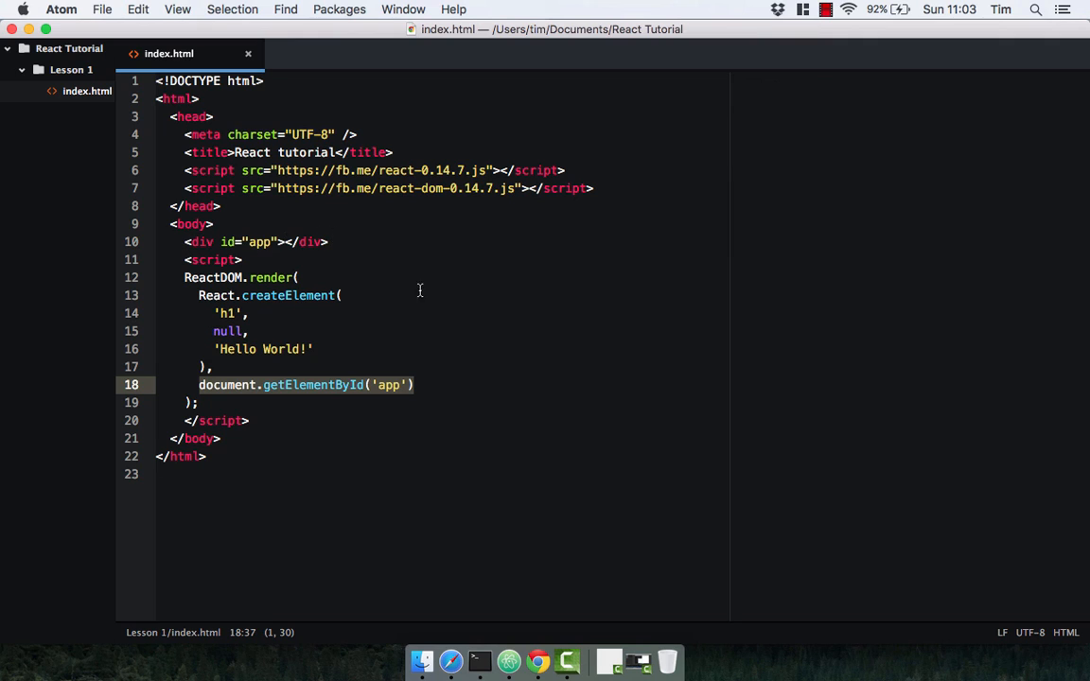
{"action": "left_click", "coordinate": [538, 662]}
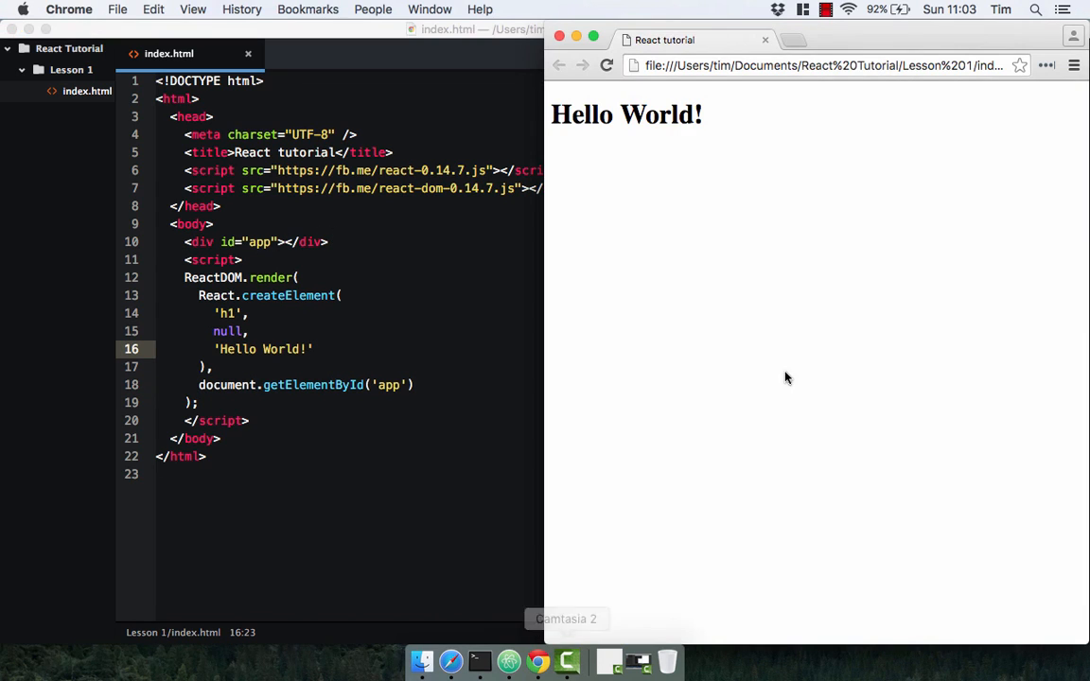